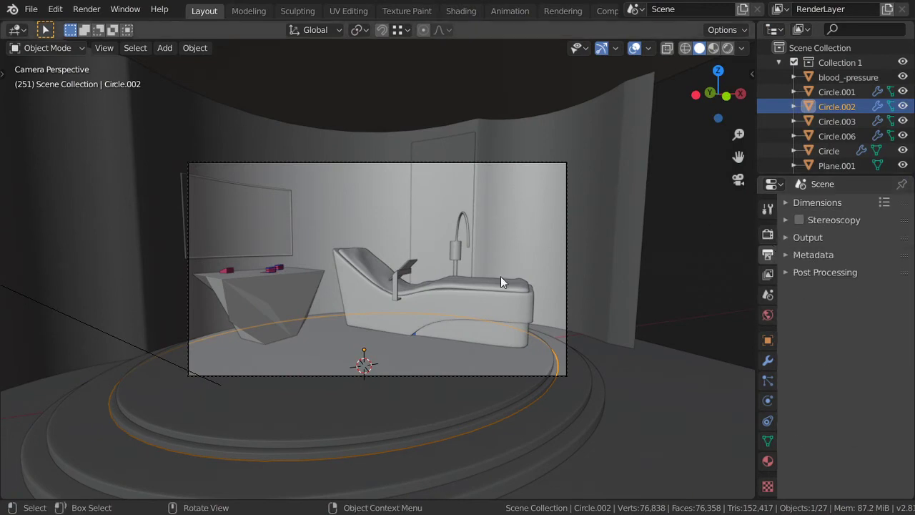
mouse_move(560, 198)
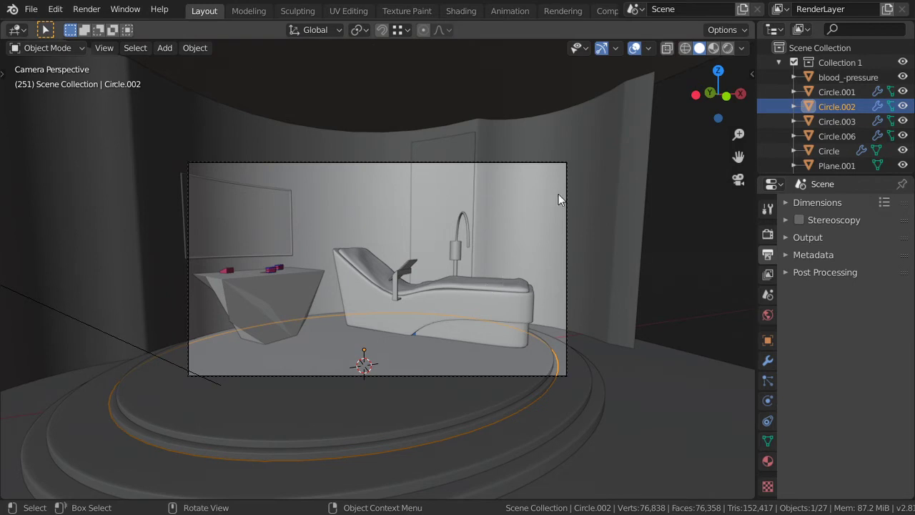
Set the Cycles render samples to 30.
key("KP_1")
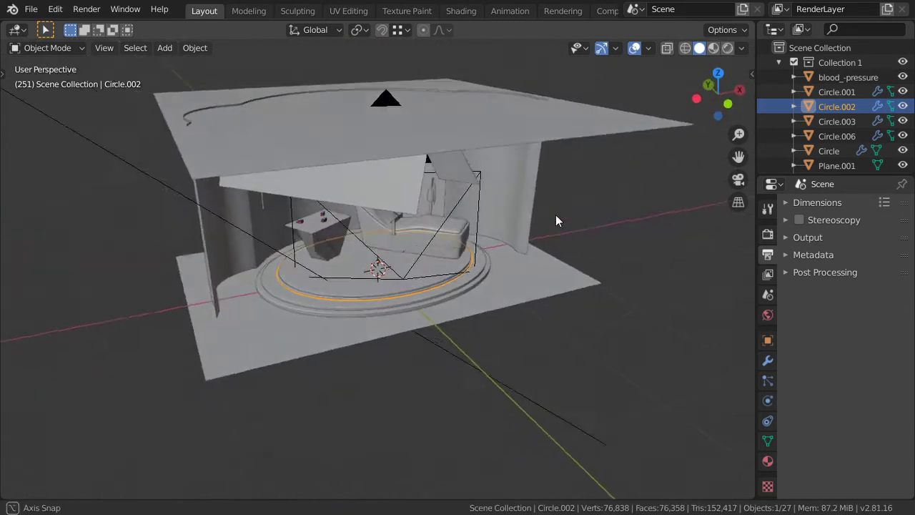
key("KP_0")
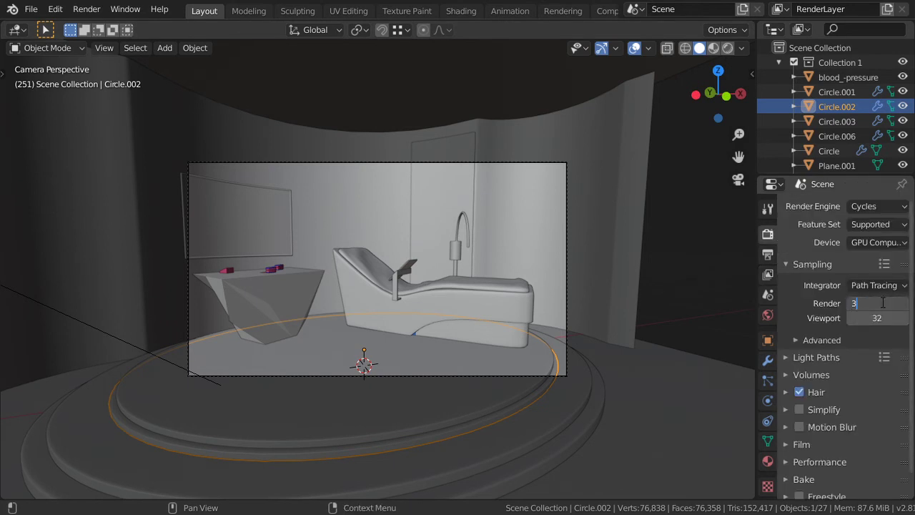
type("30")
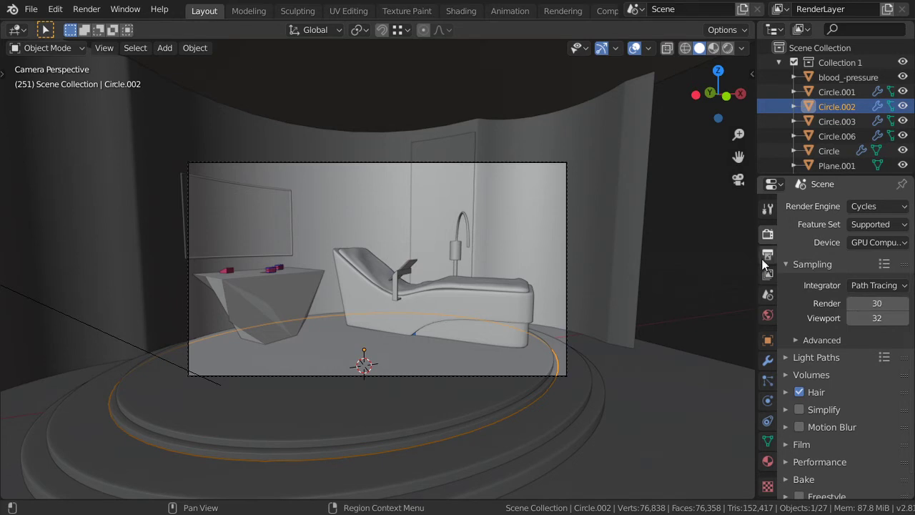
Keep the Denoising Data pass enabled and turn off the view layer's built-in Denoising.
left_click(767, 275)
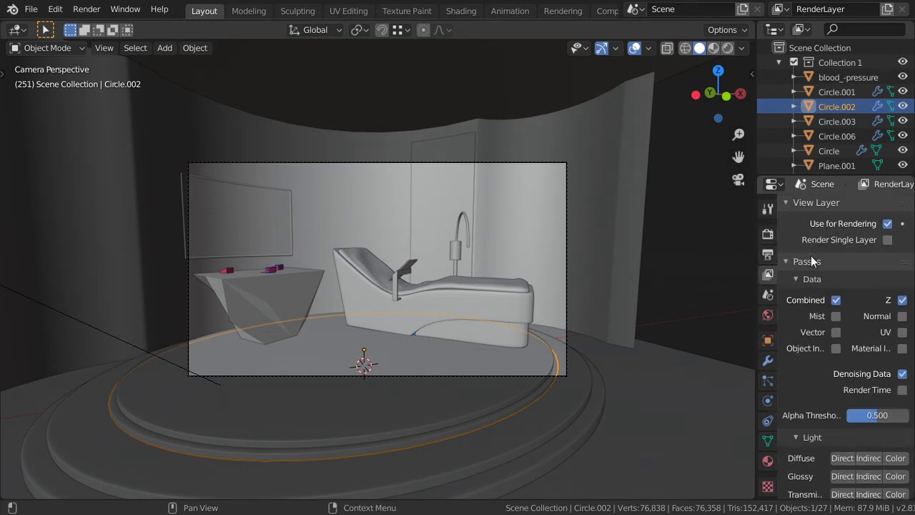
left_click(807, 261)
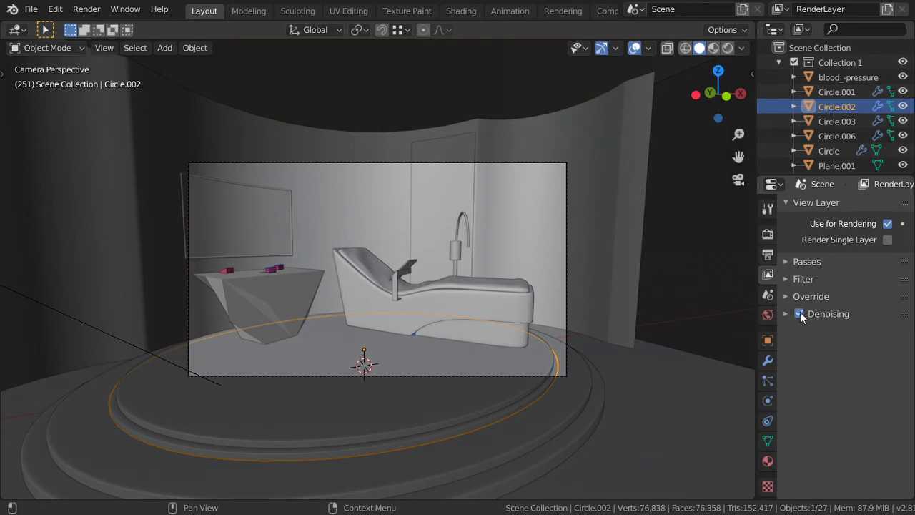
left_click(800, 313)
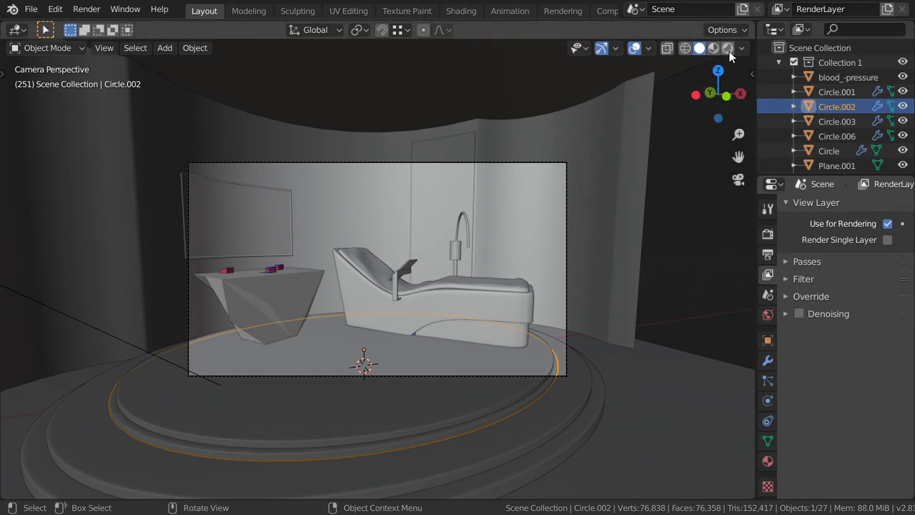
Switch the viewport to Rendered shading to preview the noisy clinic interior.
left_click(723, 48)
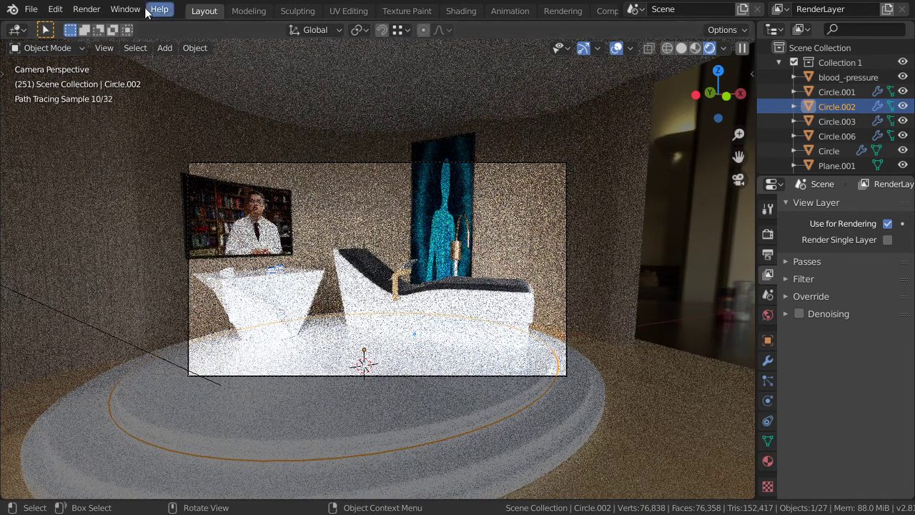
Render the current frame as a still image, then close the render window.
left_click(86, 8)
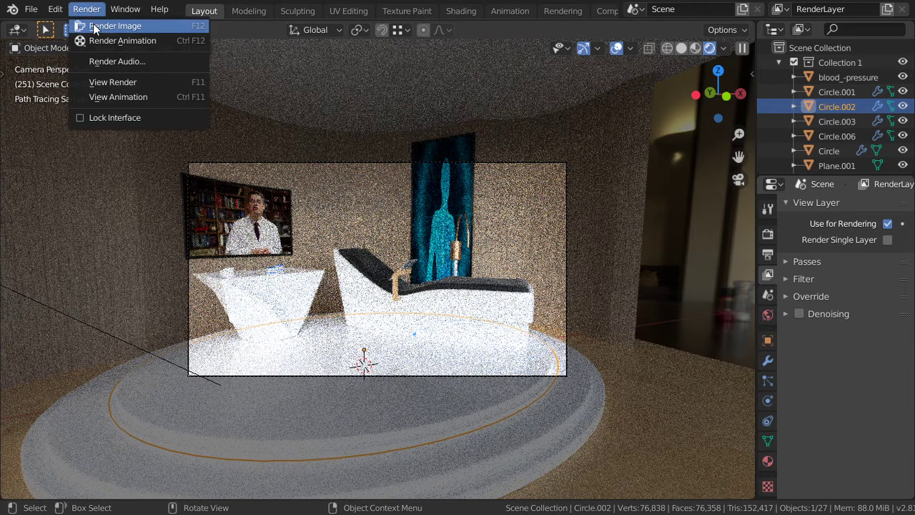
left_click(115, 26)
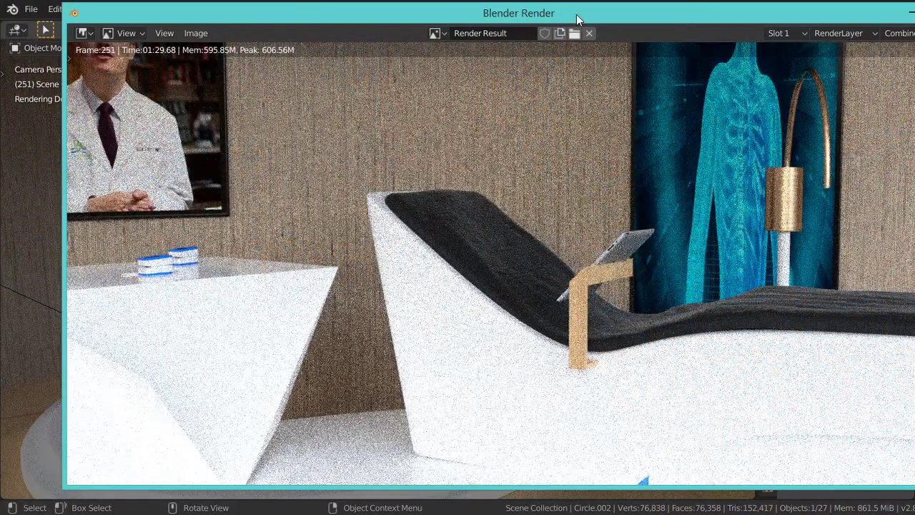
mouse_move(397, 228)
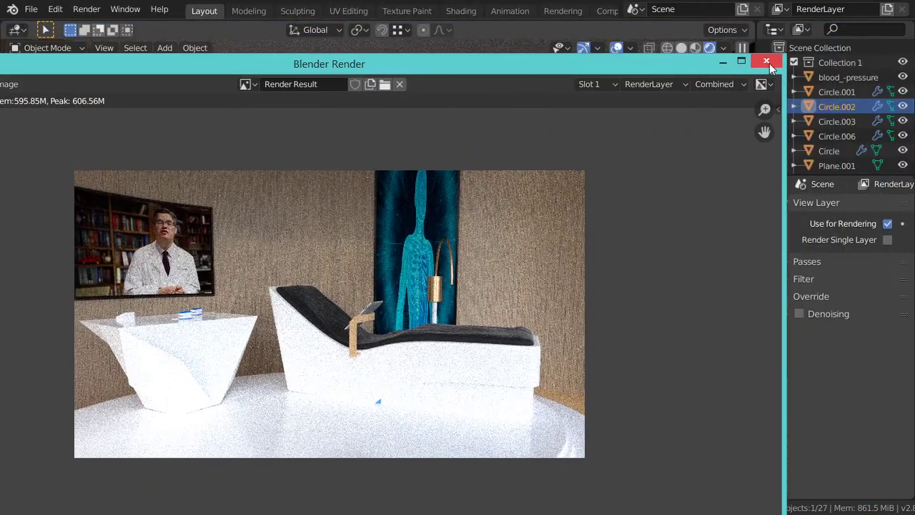
left_click(768, 62)
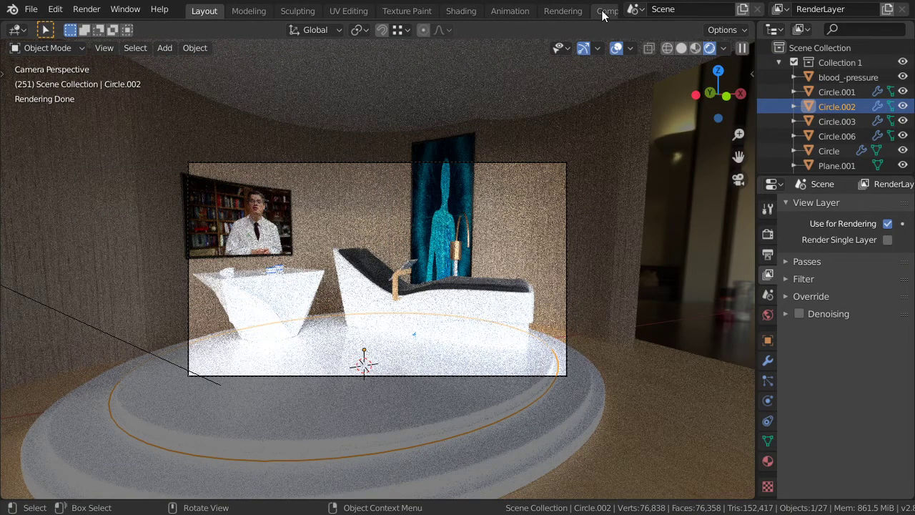
In the Compositing workspace, enable Use Nodes and add Viewer and Denoise nodes.
left_click(608, 9)
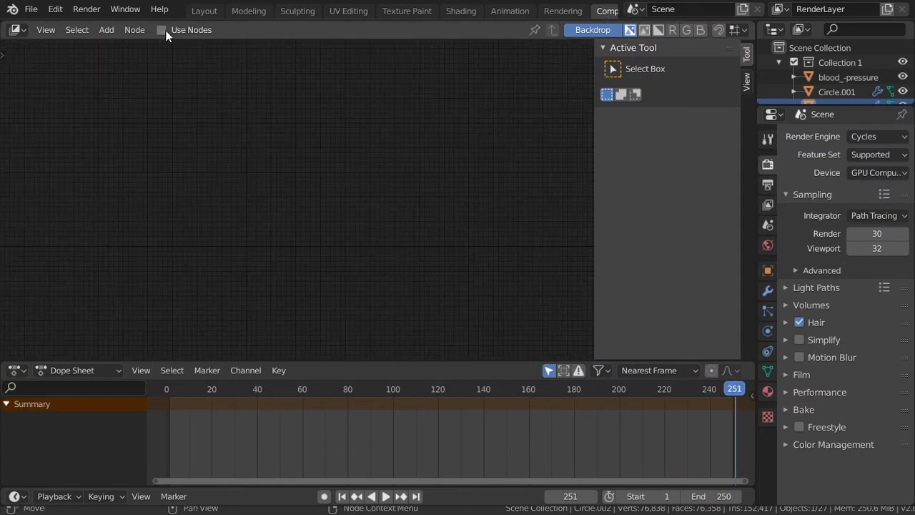
left_click(161, 29)
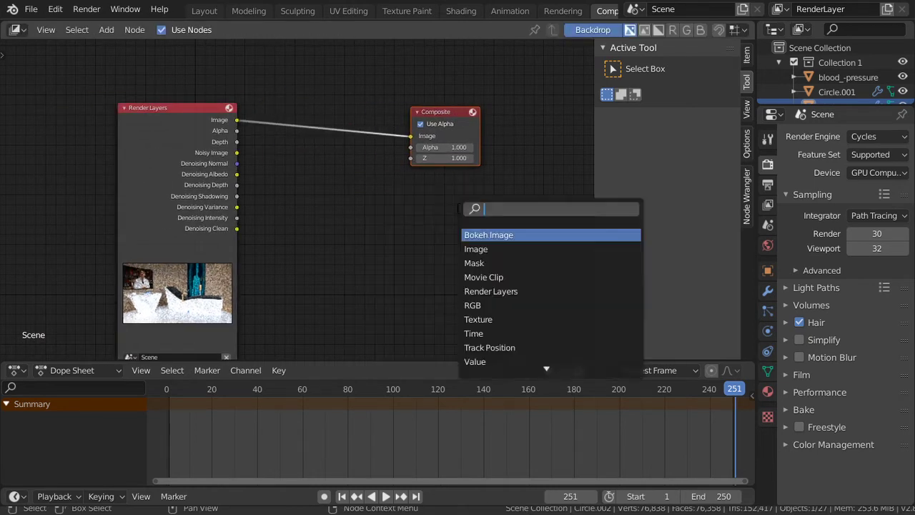
left_click(476, 249)
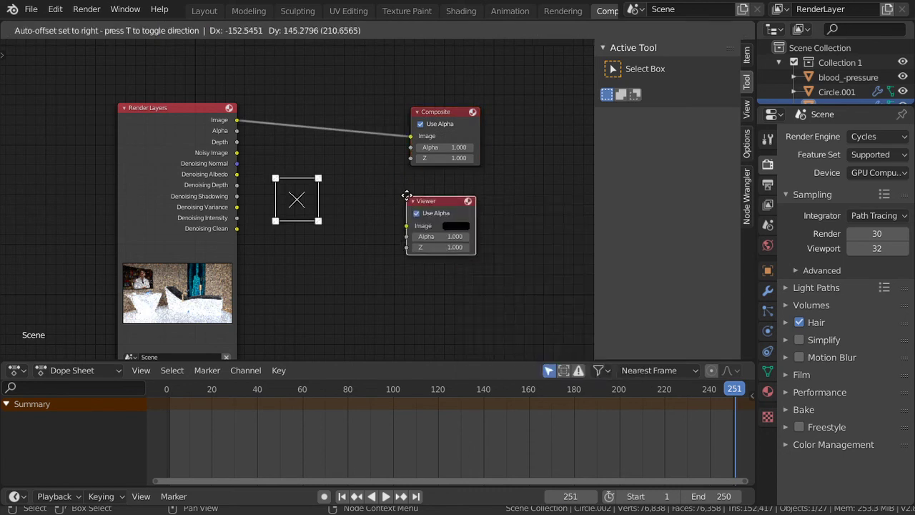
type("de")
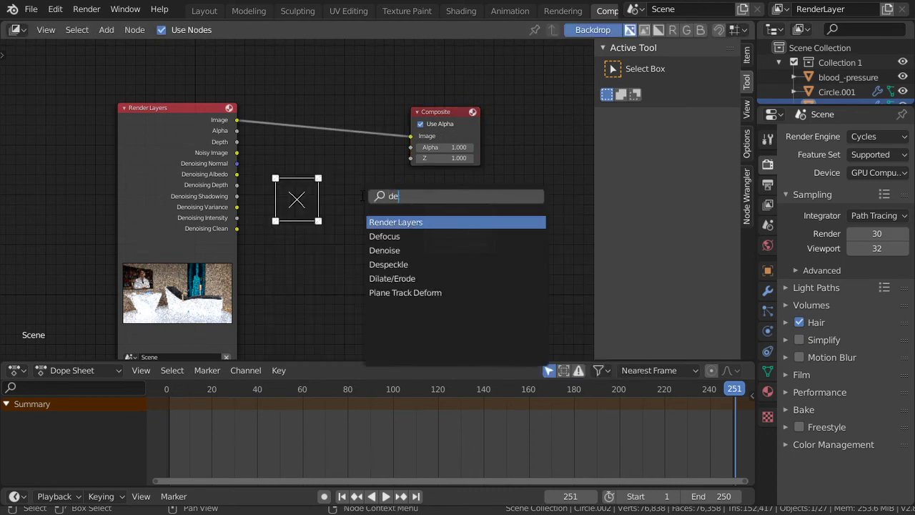
left_click(385, 249)
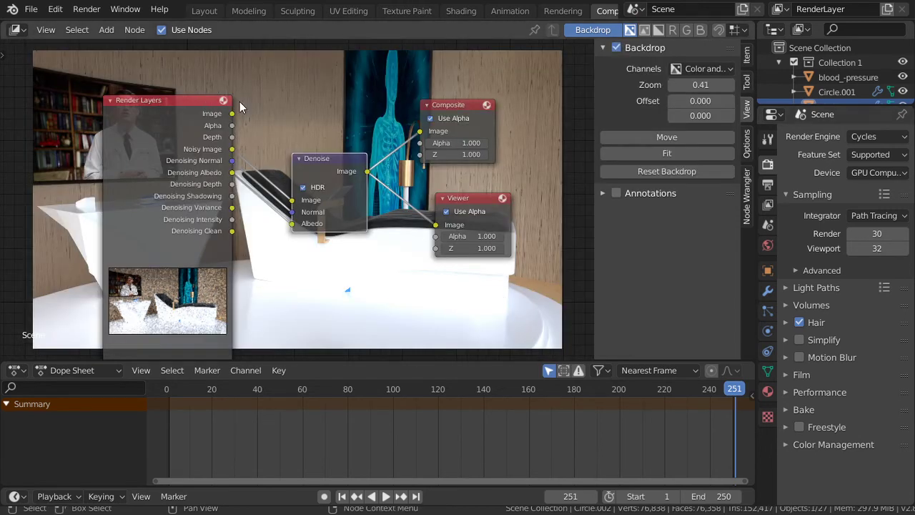
Zoom in on the compositor backdrop for a close-up view of the render.
scroll("down", 3)
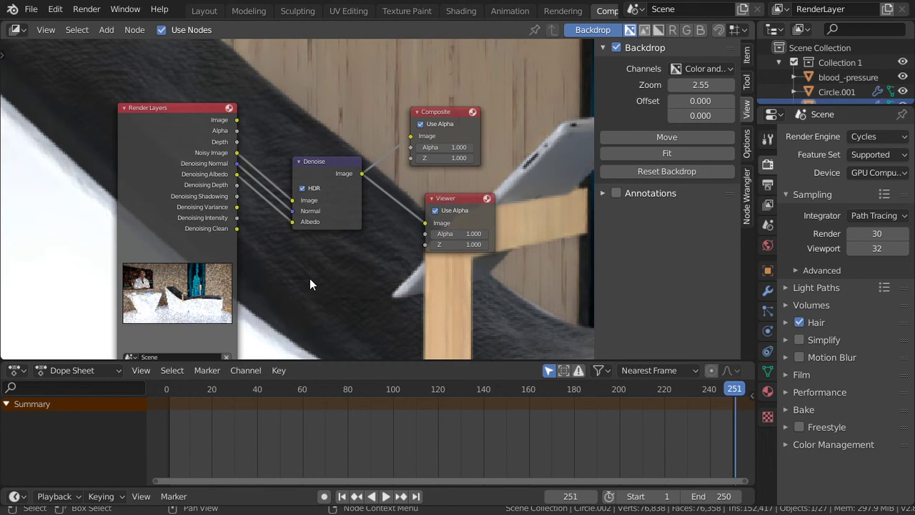
mouse_move(323, 244)
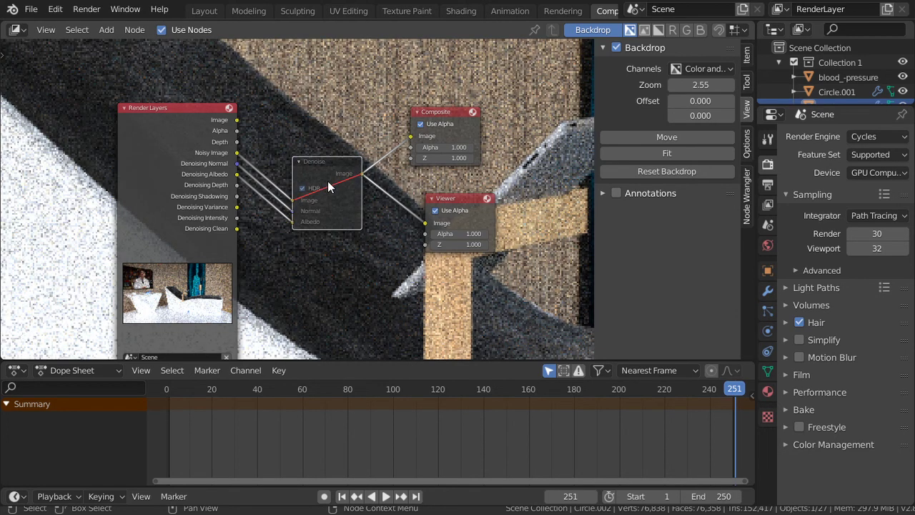
mouse_move(343, 245)
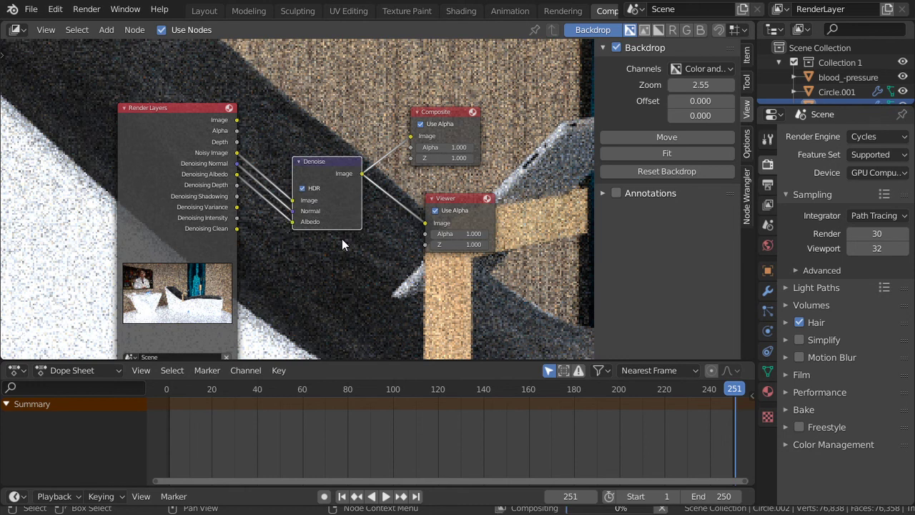
mouse_move(290, 288)
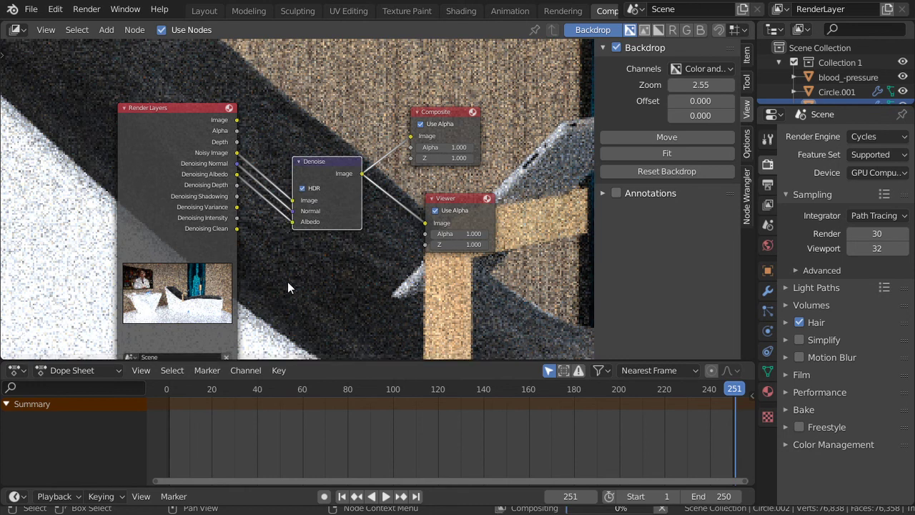